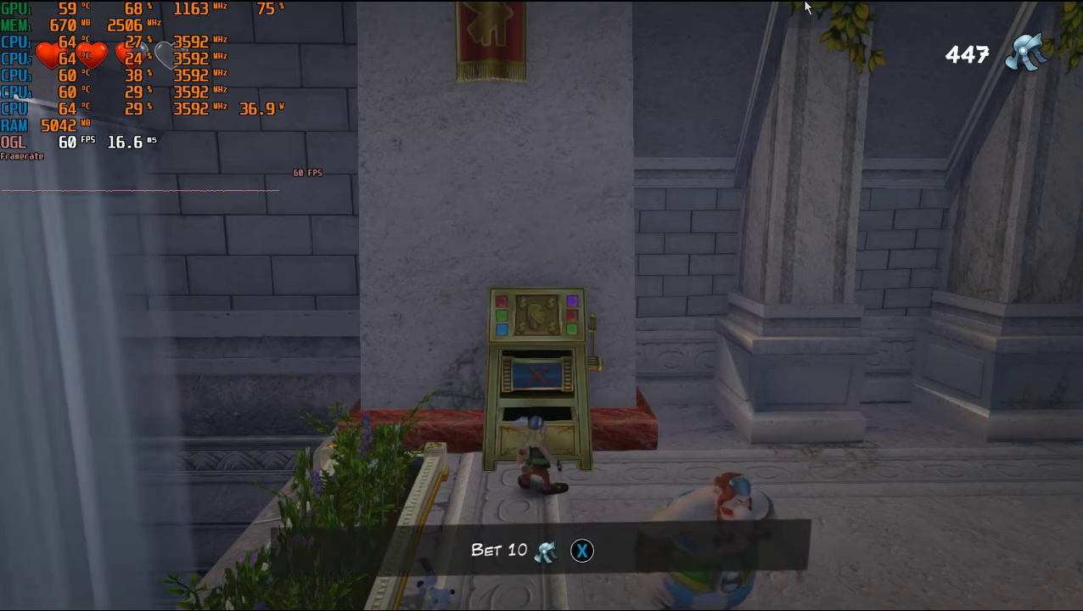
{"action": "left_click", "coordinate": [580, 550]}
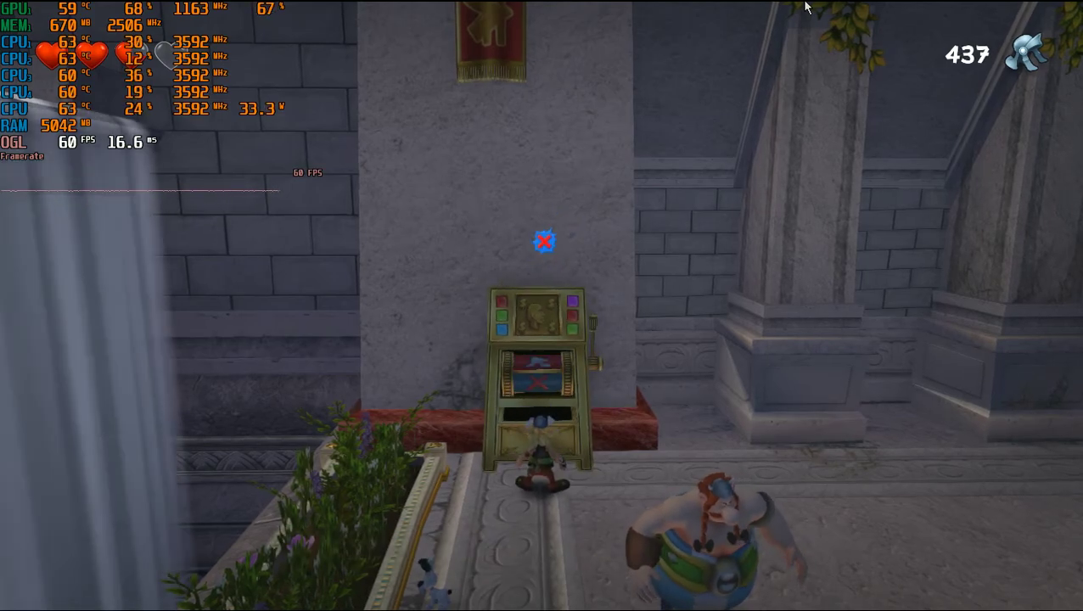